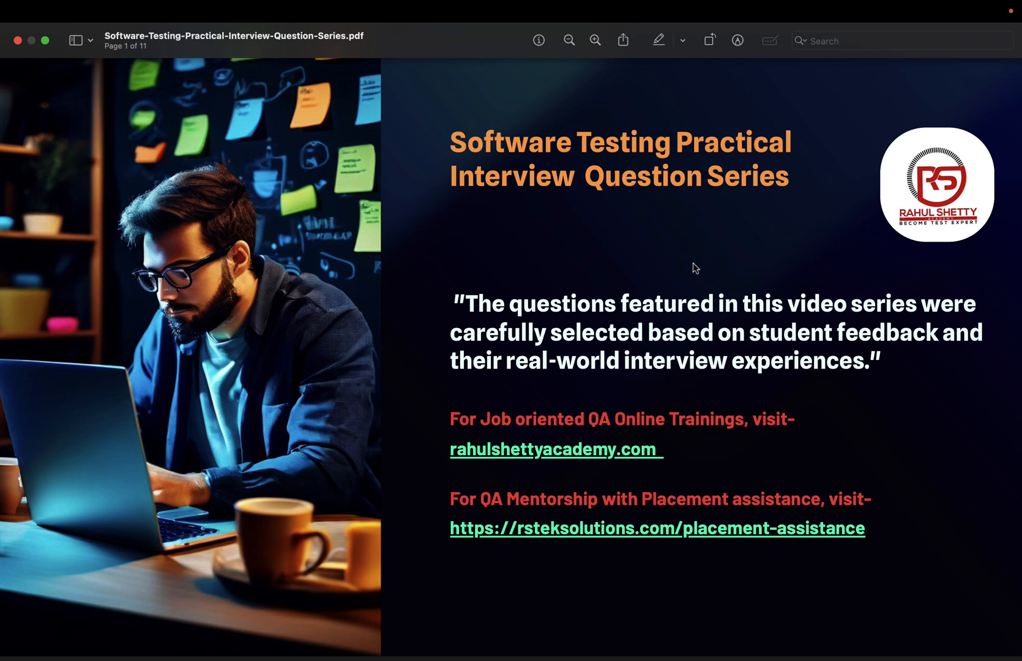
mouse_move(693, 290)
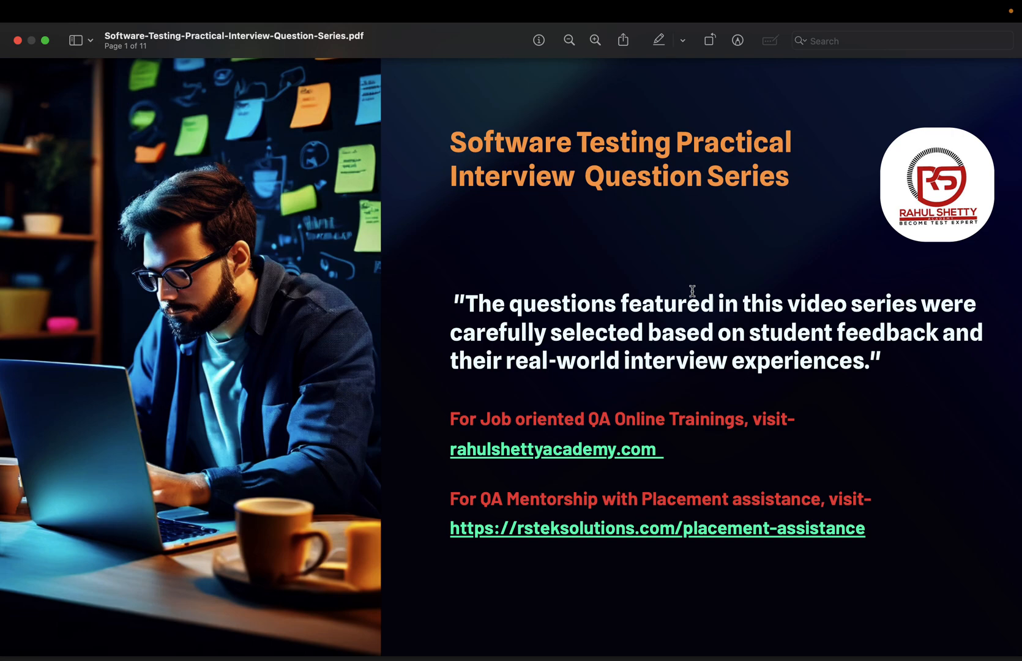
Scroll down to the top of page 5, Interview Question number 4 on ternary operators.
scroll("down", 3)
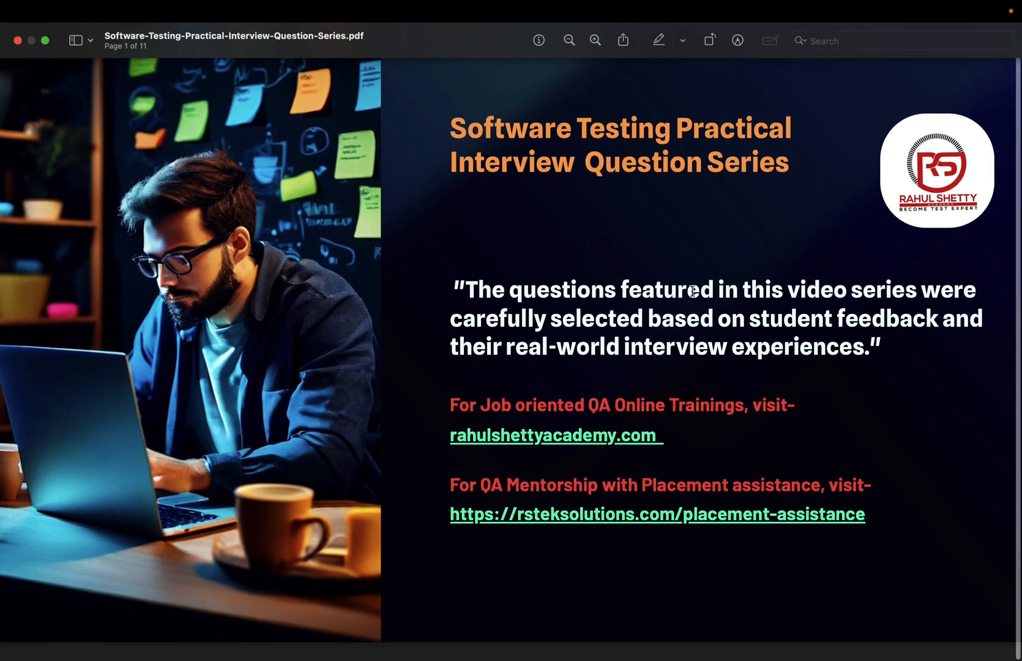
scroll("down", 3)
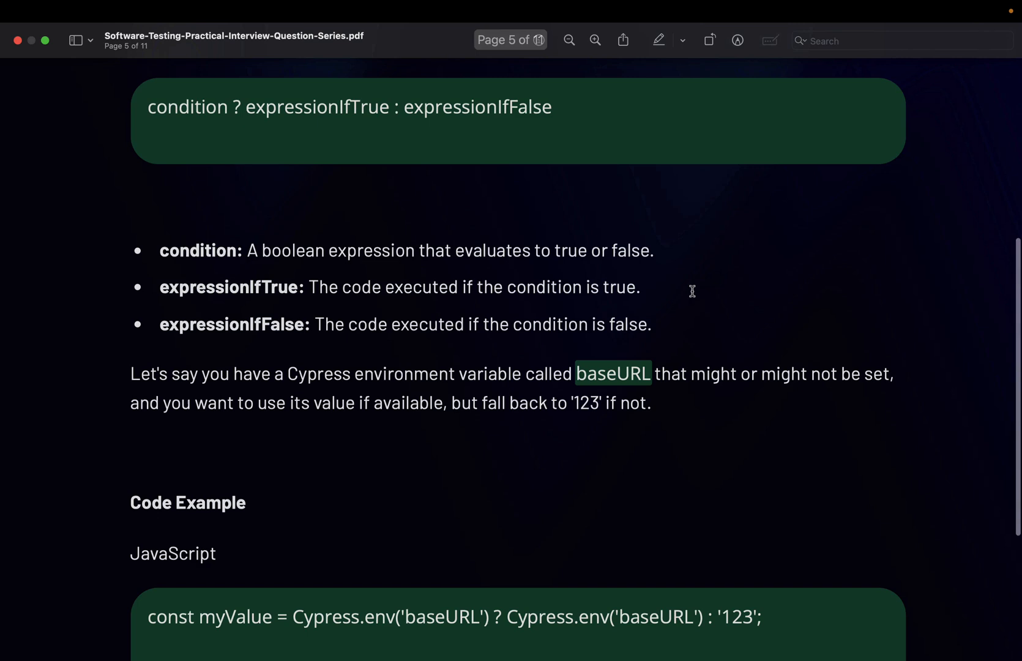
scroll("up", 3)
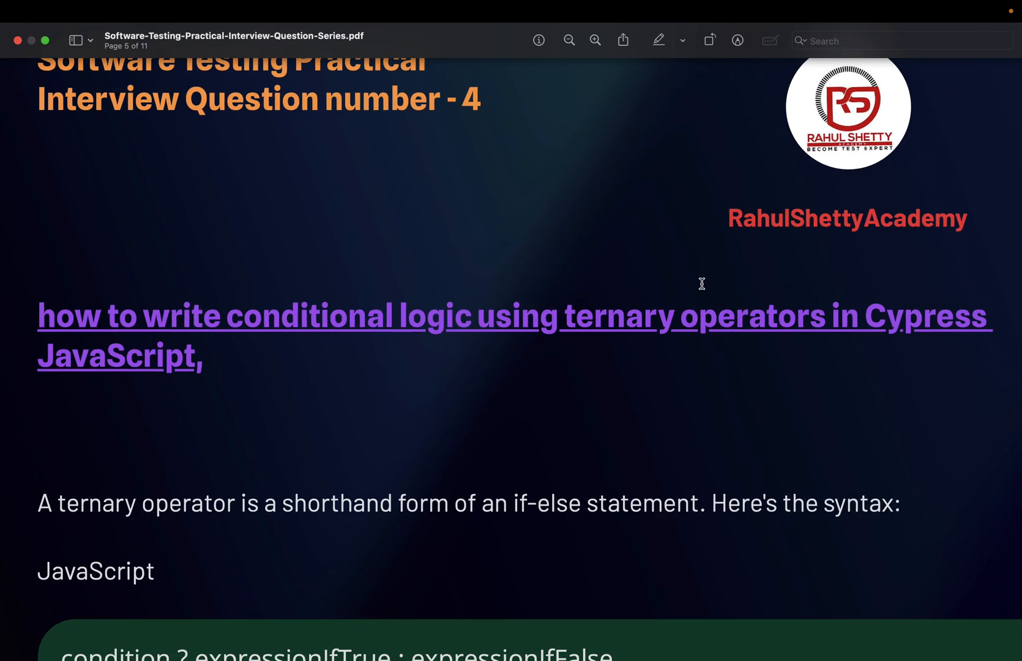
mouse_move(649, 317)
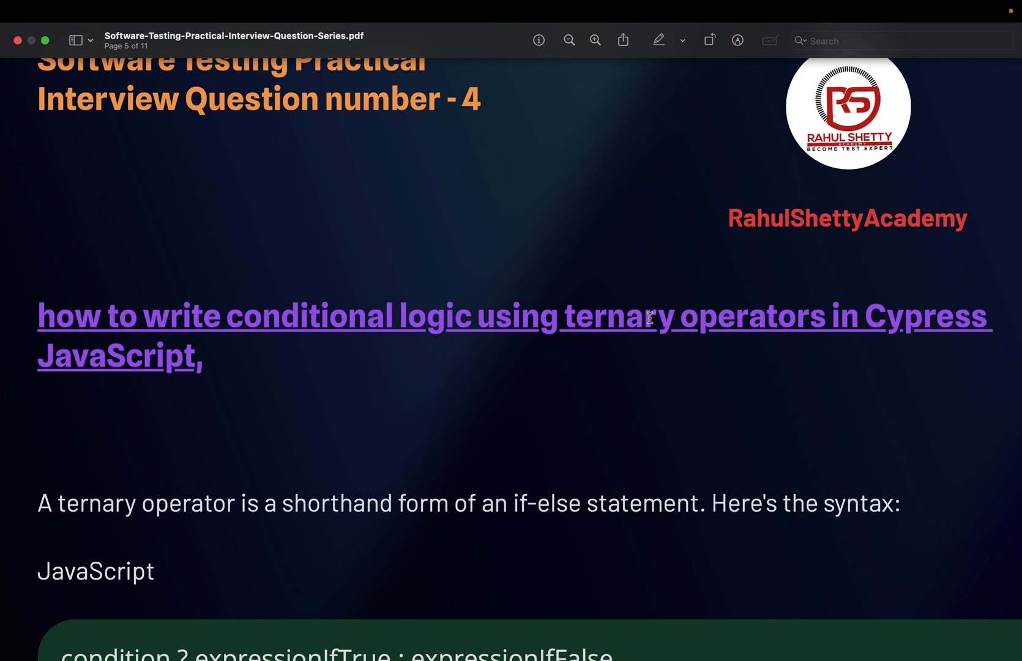
mouse_move(328, 331)
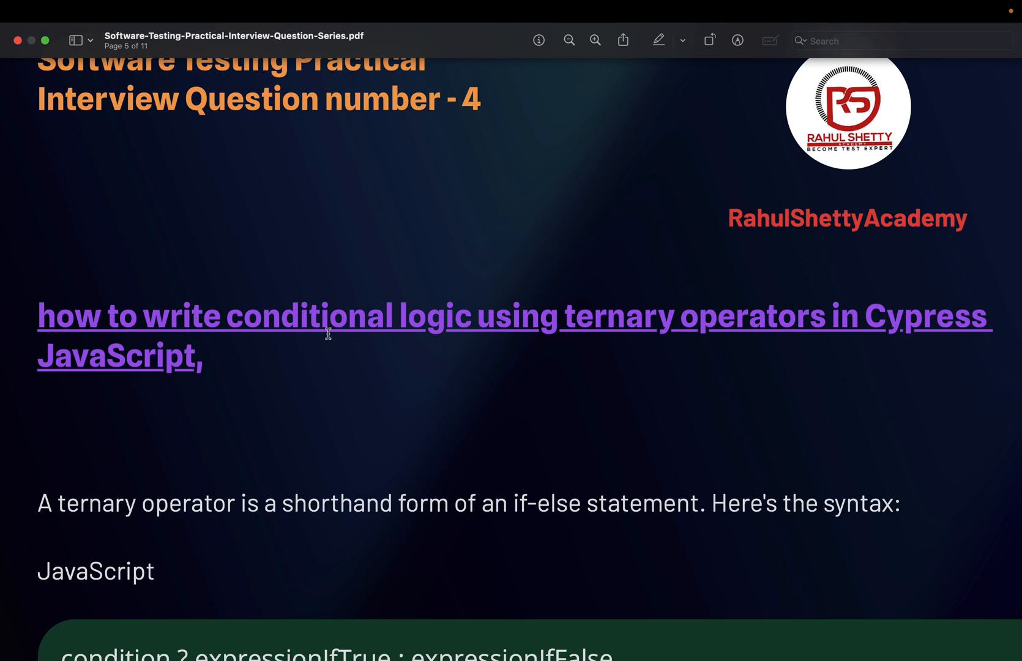
mouse_move(547, 500)
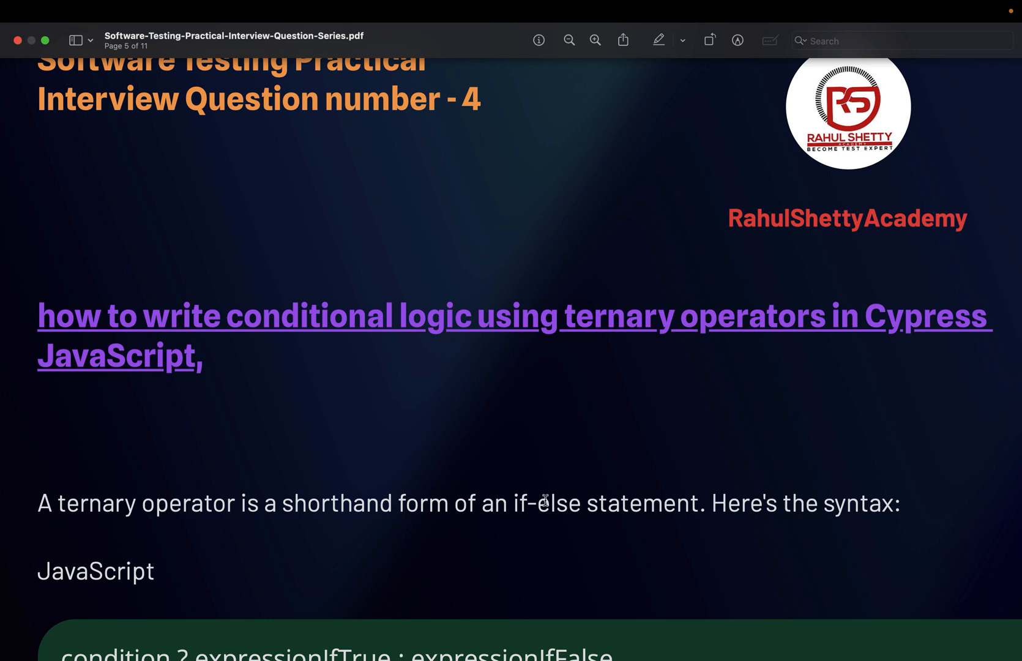
mouse_move(578, 484)
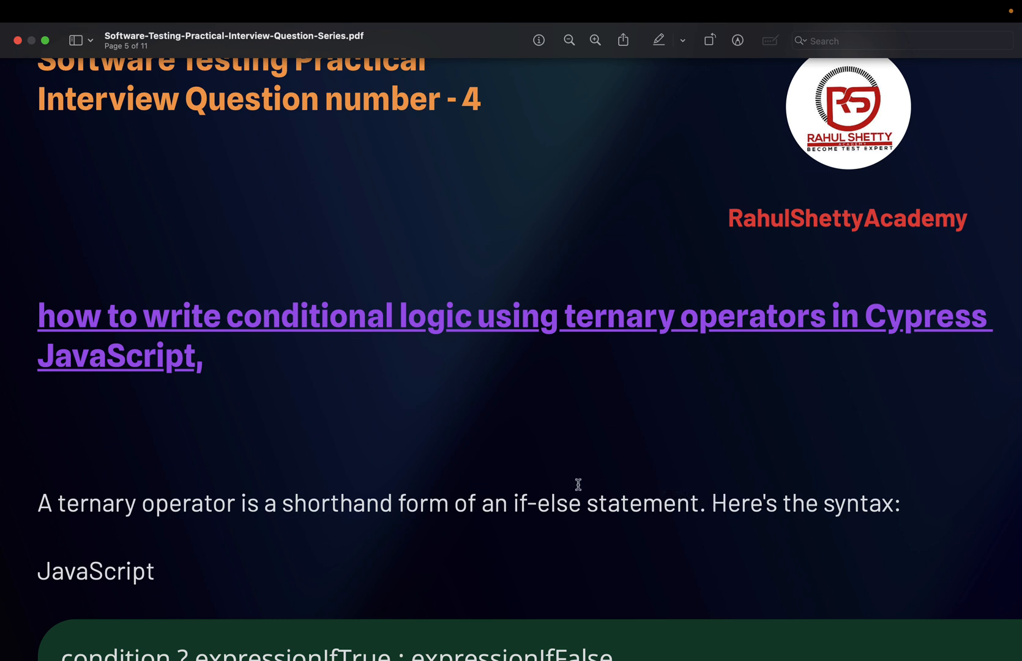
mouse_move(569, 317)
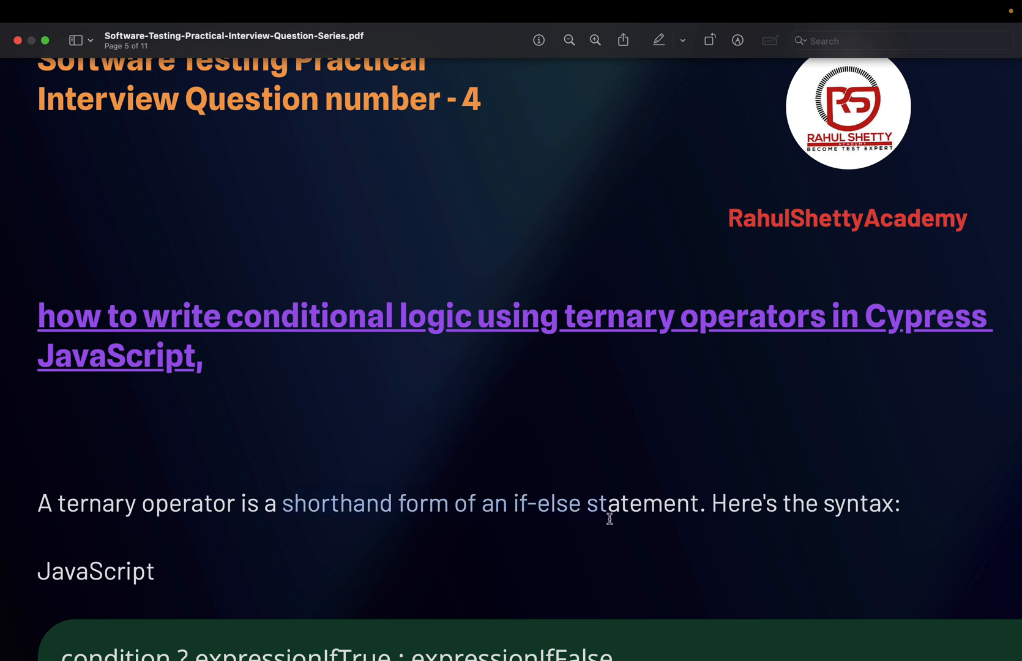
mouse_move(522, 422)
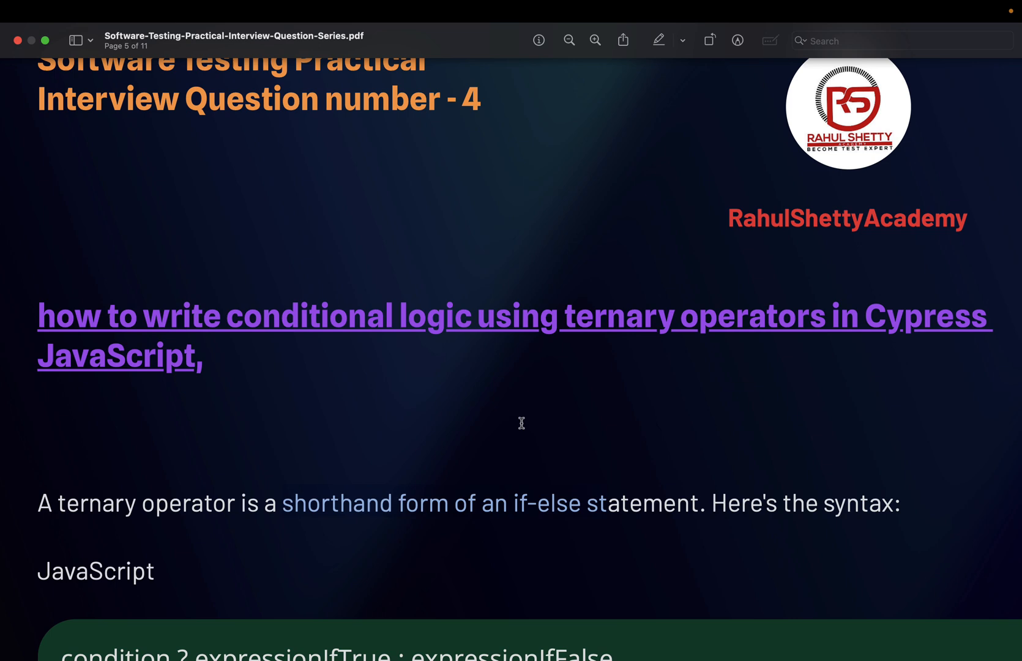
Bring the ternary syntax block into view and select the word 'condition'.
scroll("down", 3)
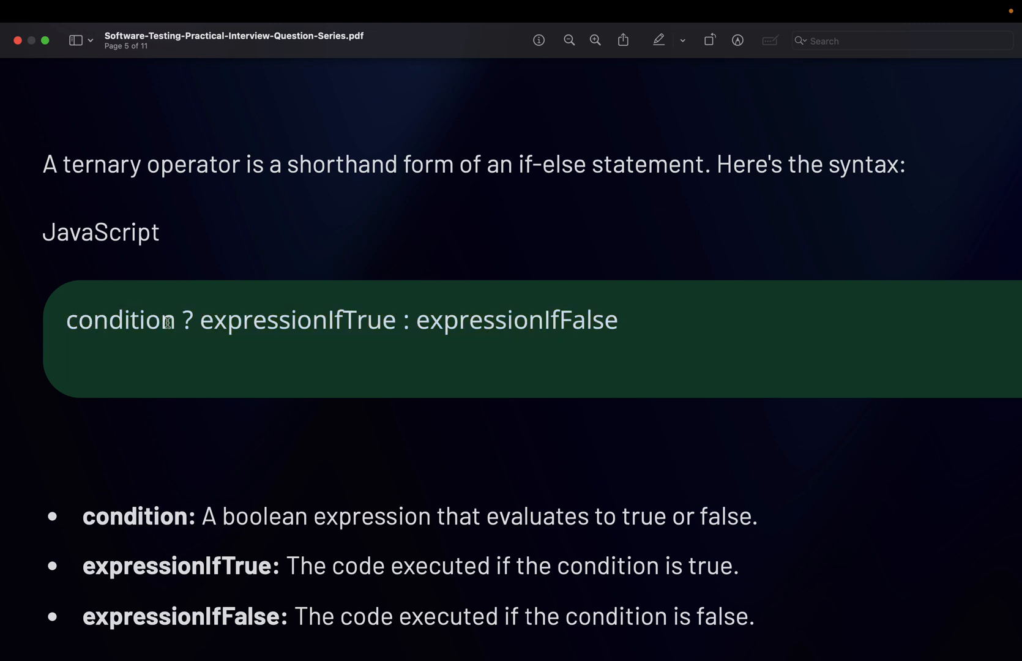
double_click(120, 320)
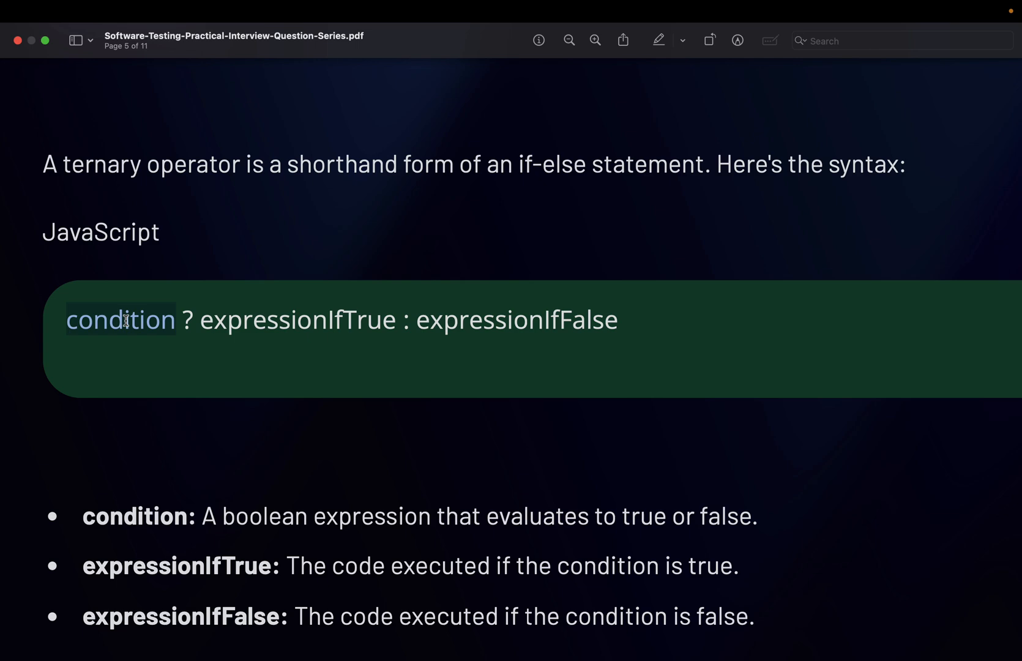
mouse_move(191, 323)
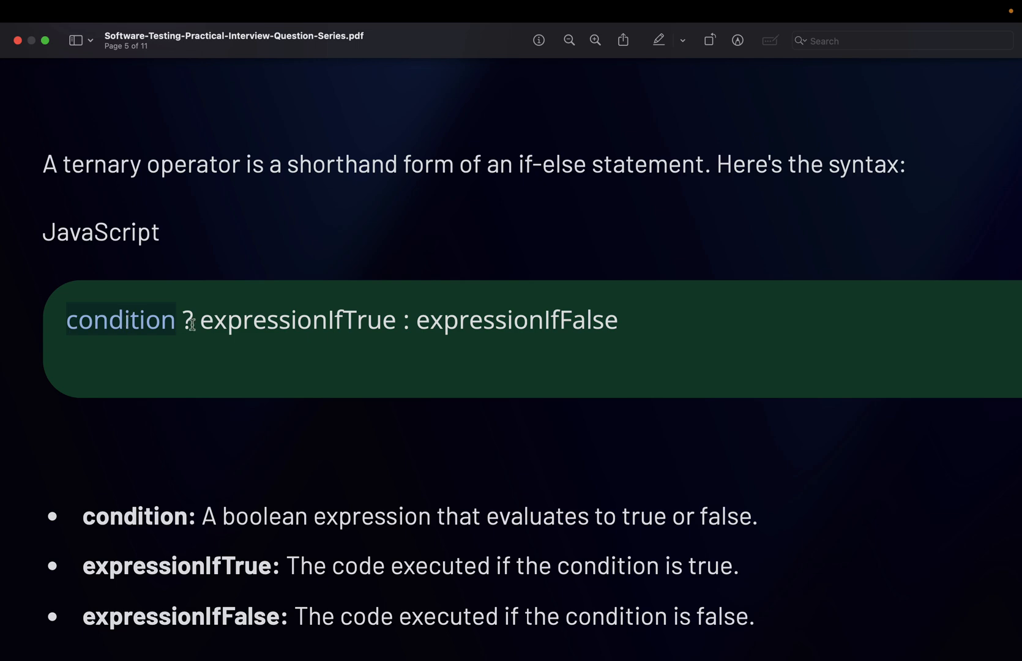
Scroll past the bullets to the Cypress.env('baseURL') code example with its '123' fallback.
scroll("up", 3)
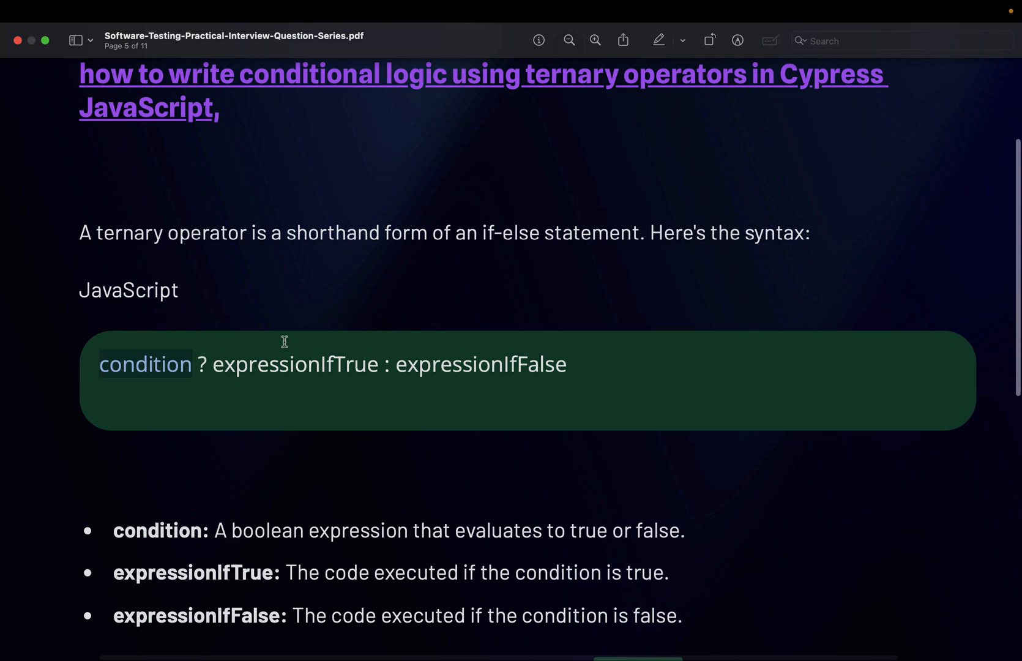
scroll("down", 3)
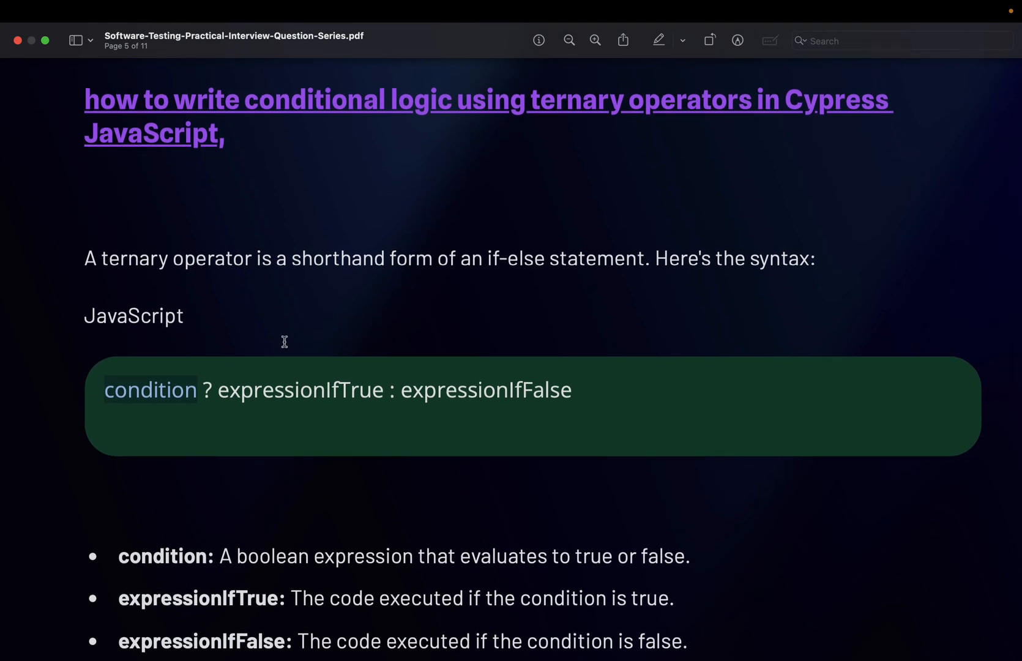
scroll("down", 3)
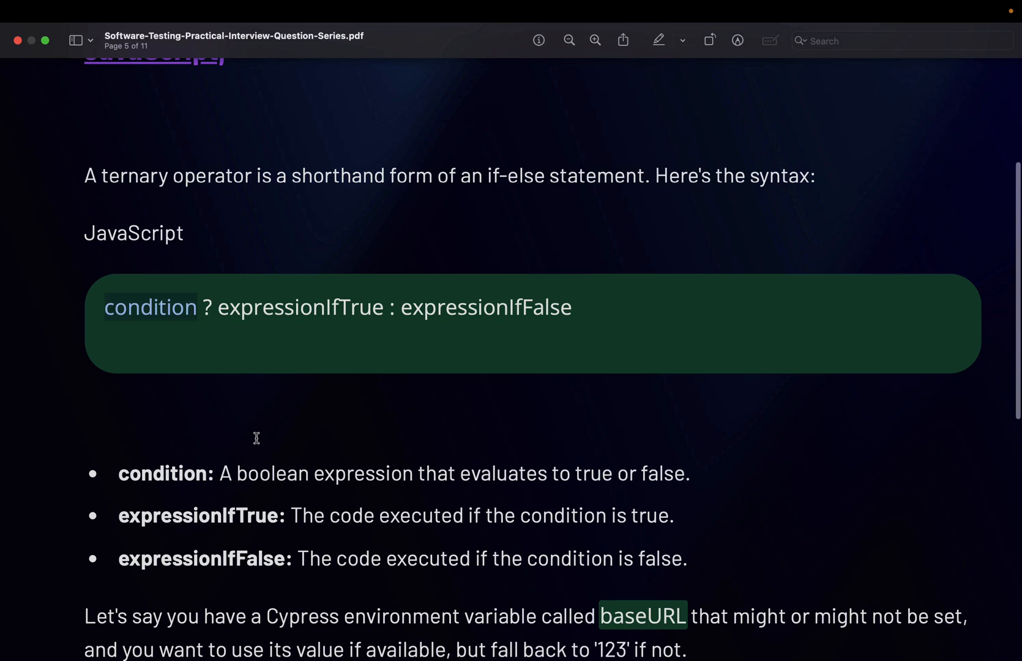
scroll("down", 3)
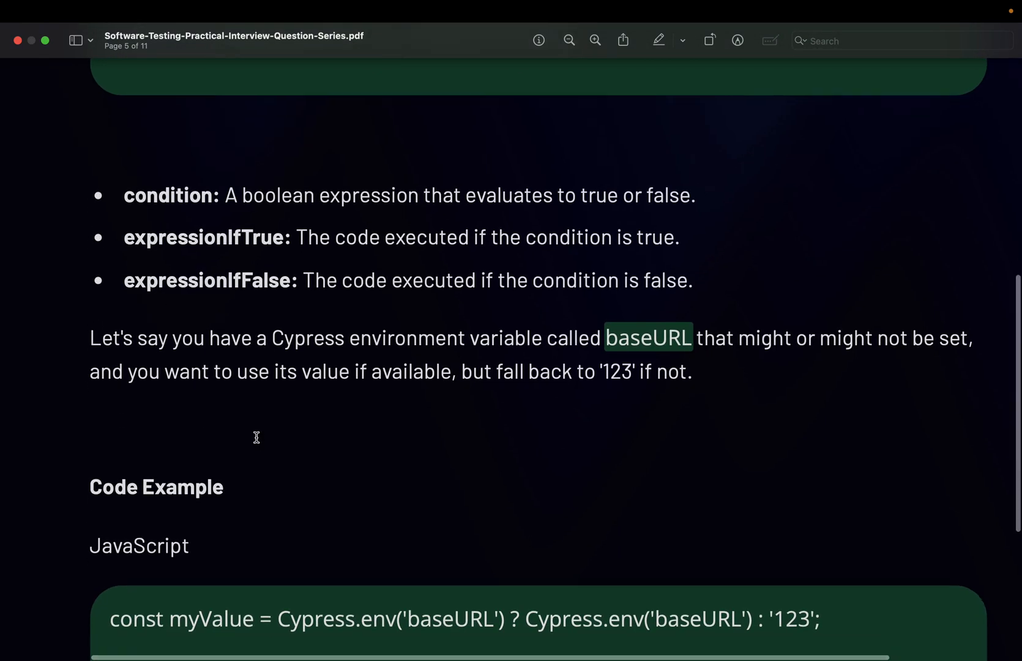
scroll("down", 3)
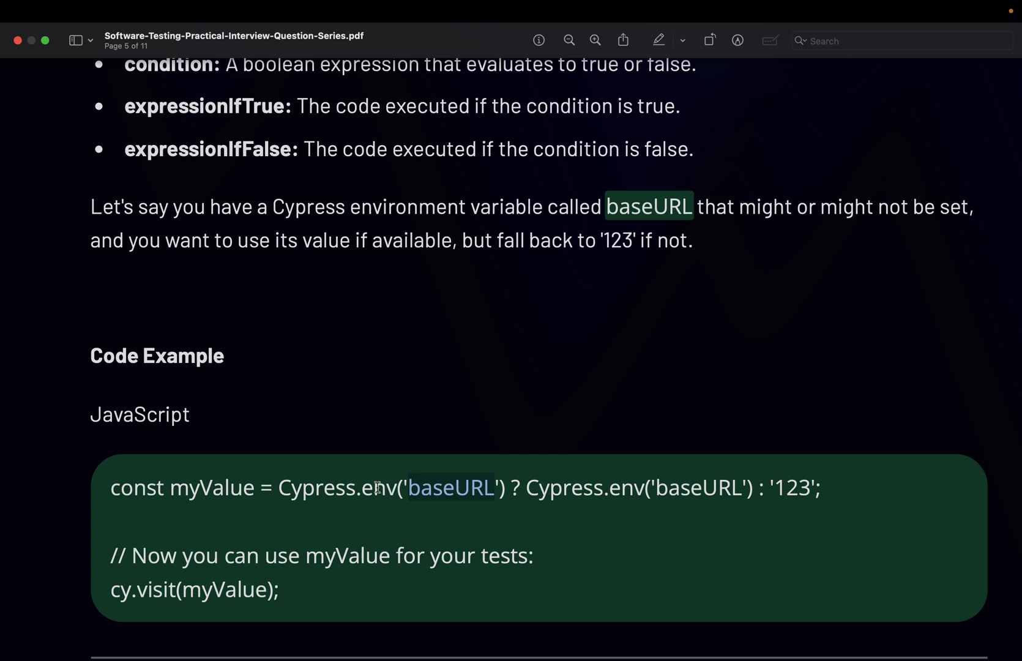
mouse_move(451, 488)
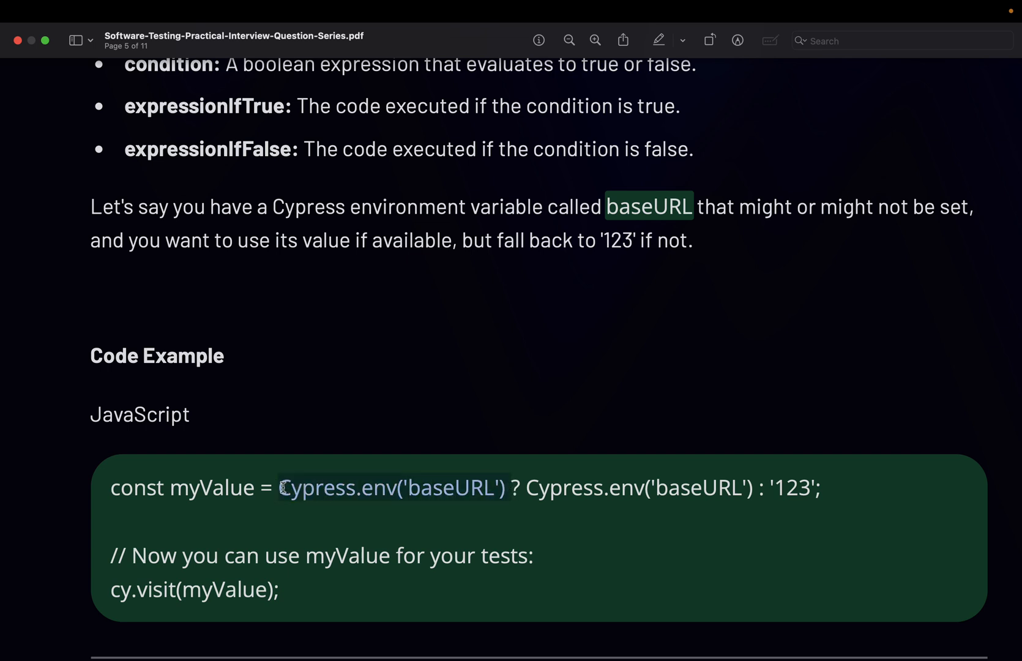
mouse_move(437, 479)
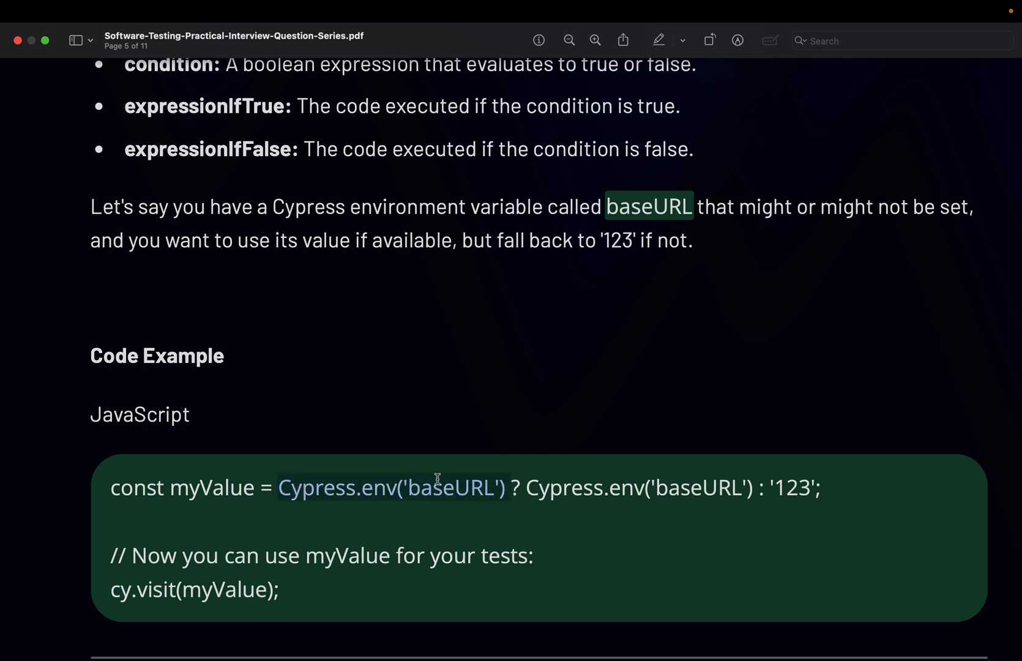
Settle on the full code example and select the fallback value '123'.
scroll("up", 3)
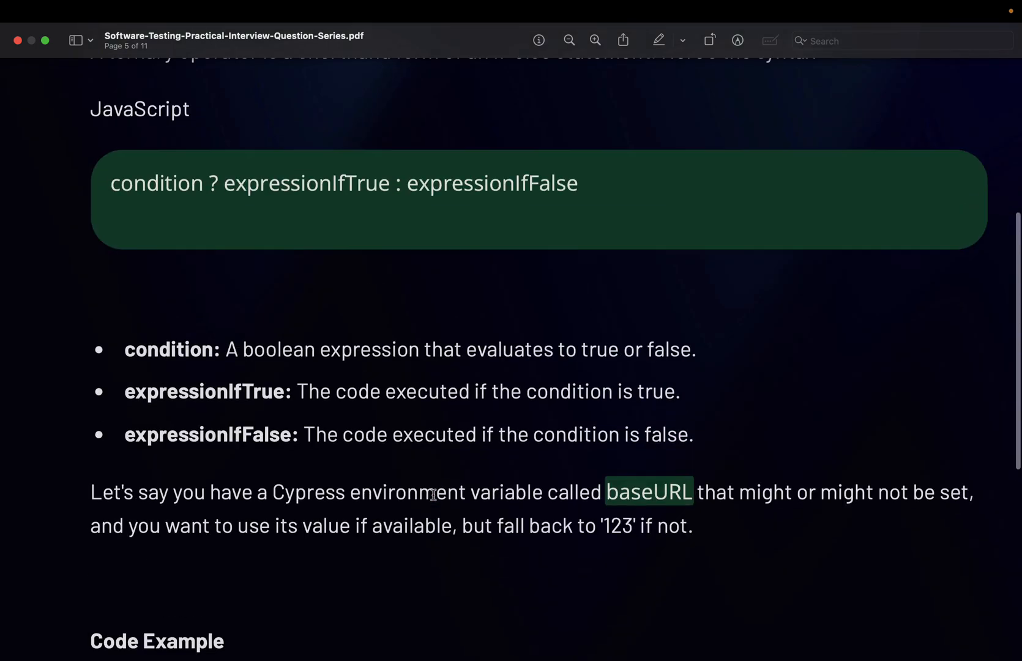
scroll("up", 3)
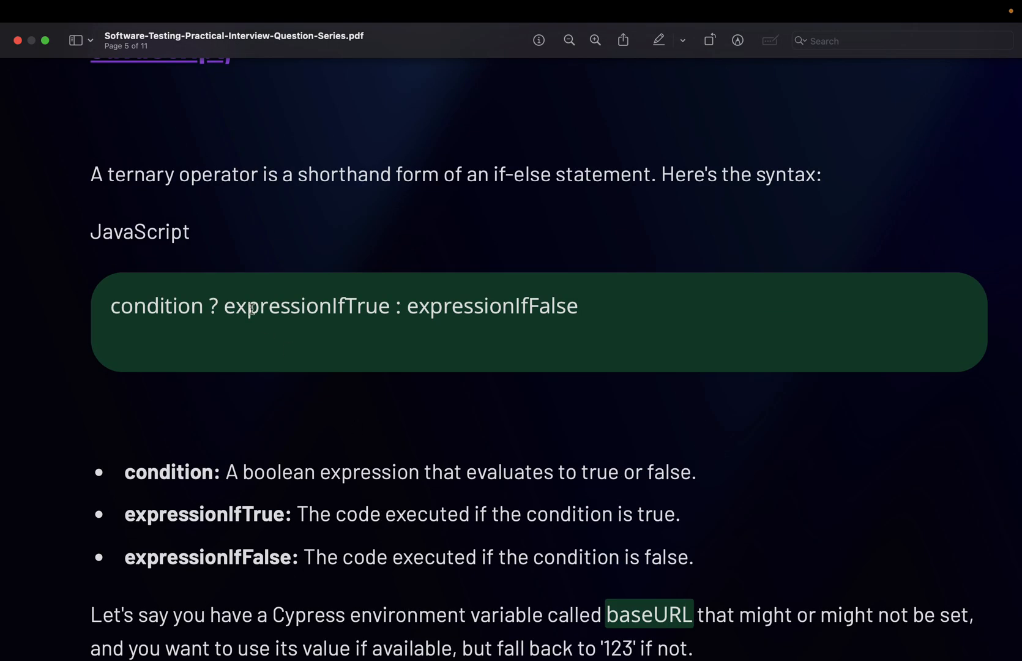
scroll("down", 3)
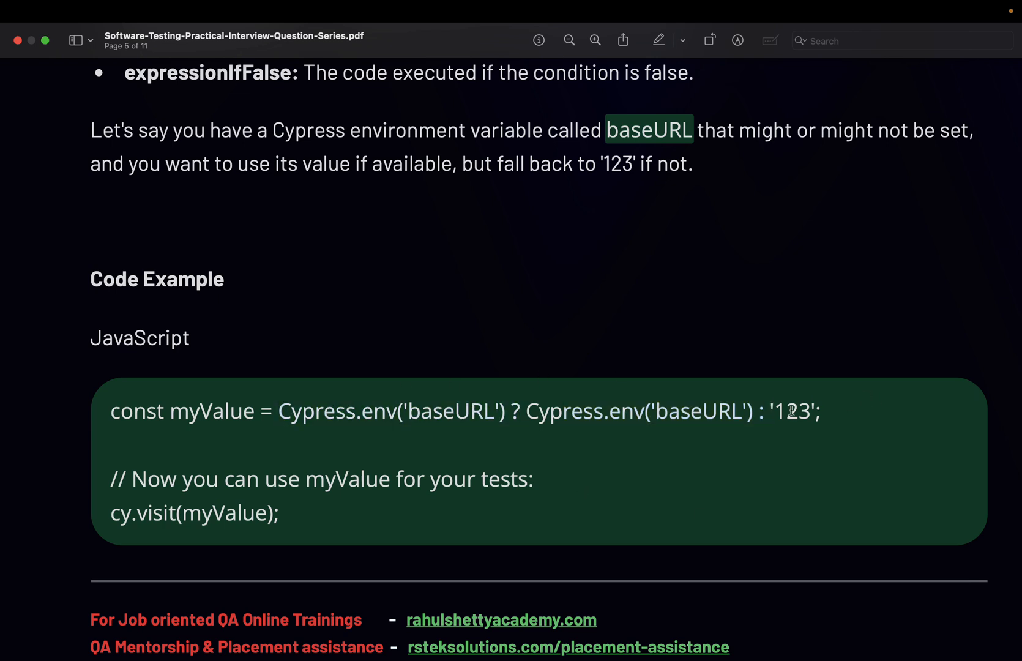
double_click(211, 411)
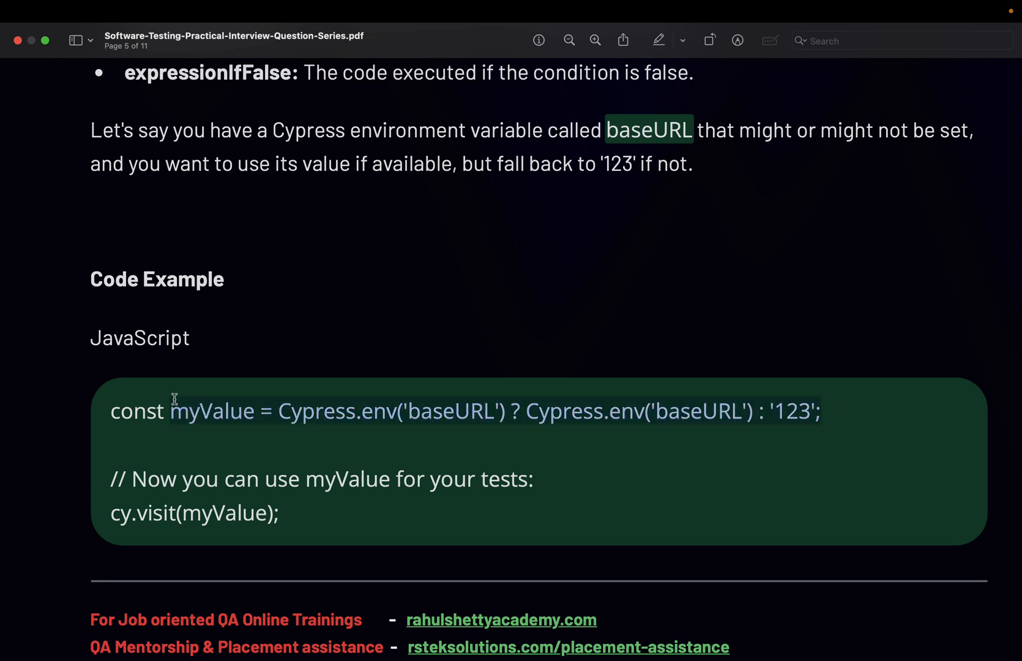
mouse_move(345, 460)
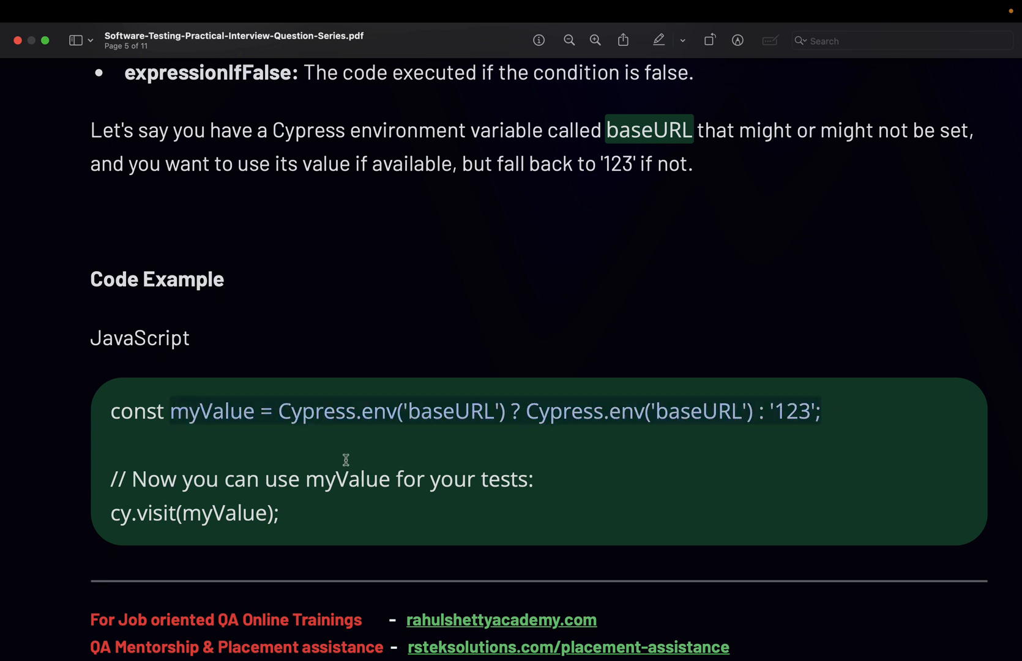
mouse_move(352, 463)
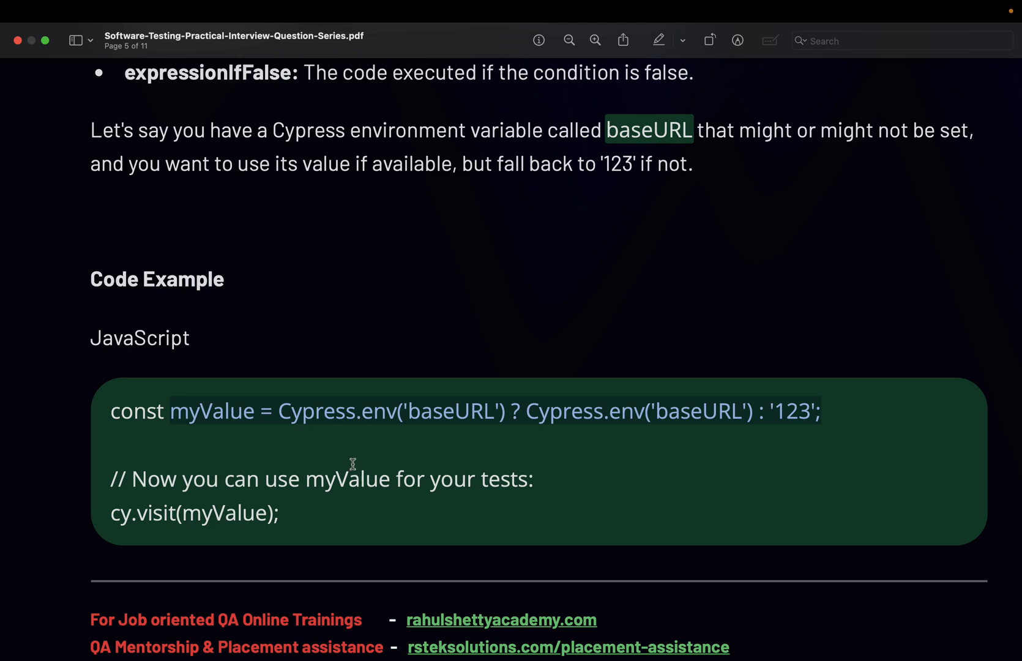
mouse_move(353, 462)
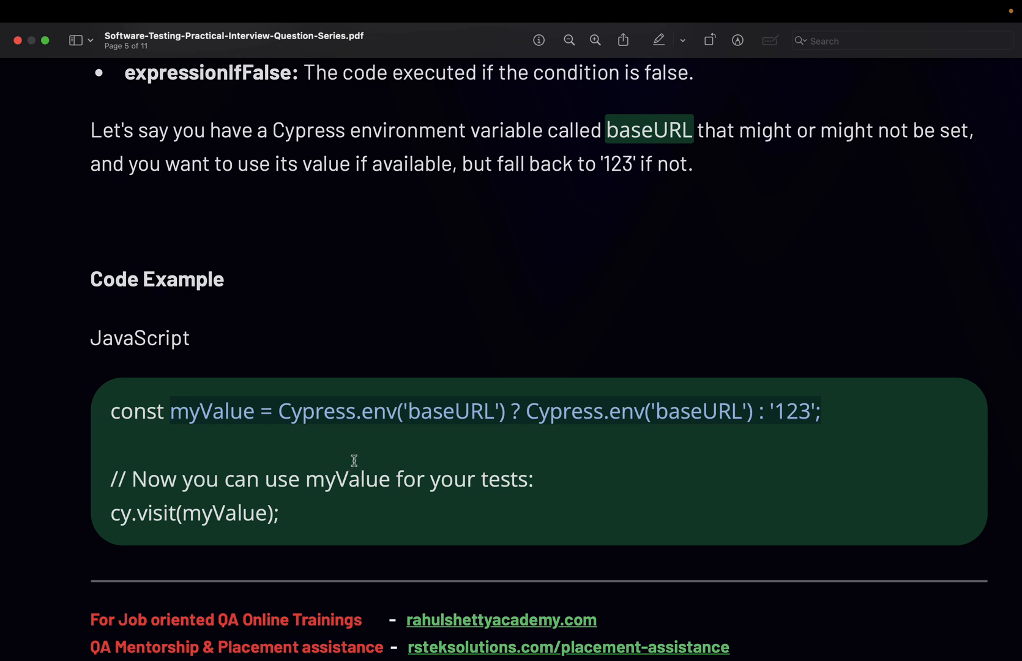
Scroll back and forth between the condition/expression bullets and the ternary code example.
scroll("up", 3)
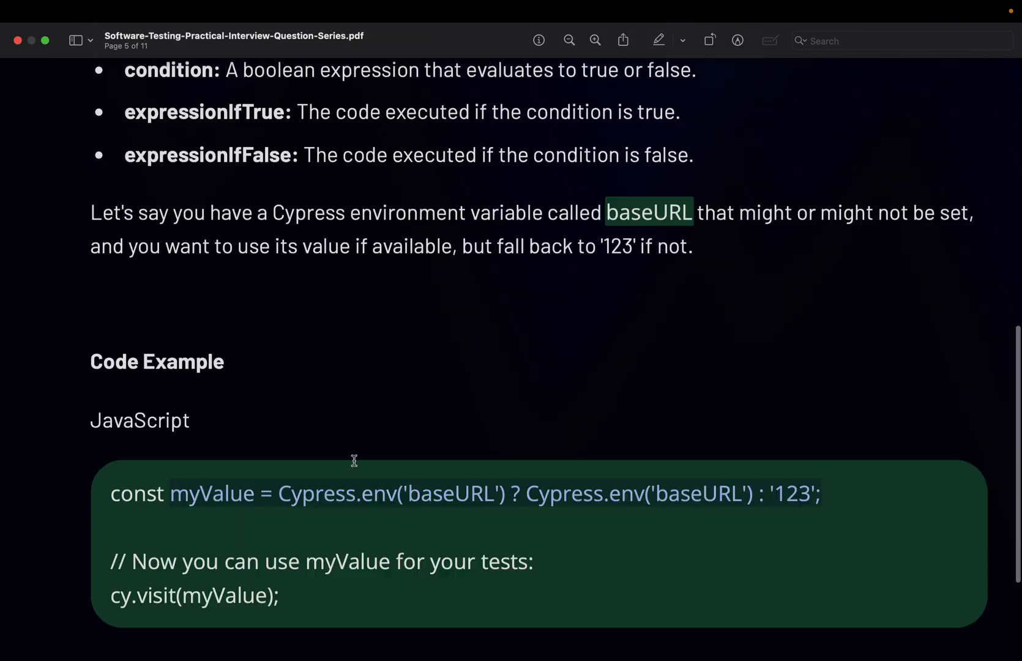
scroll("up", 3)
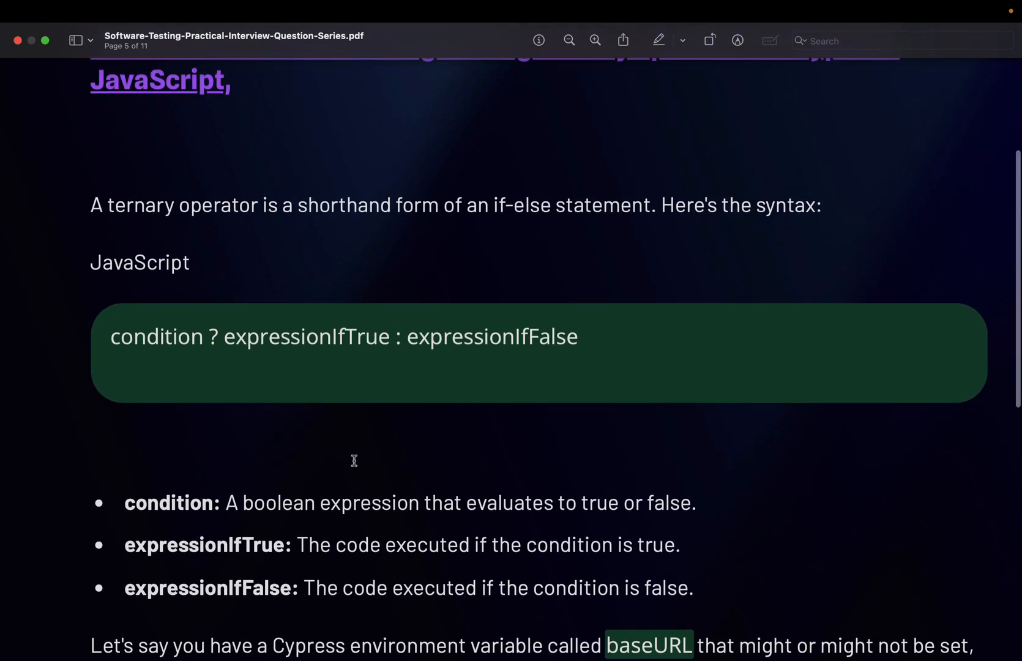
scroll("down", 3)
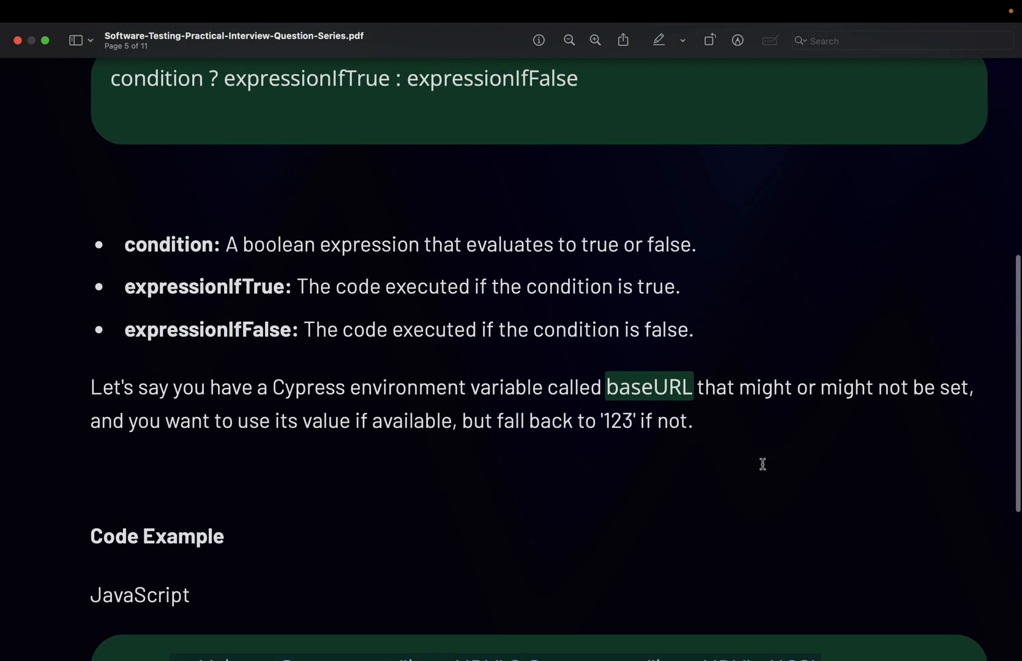
scroll("down", 3)
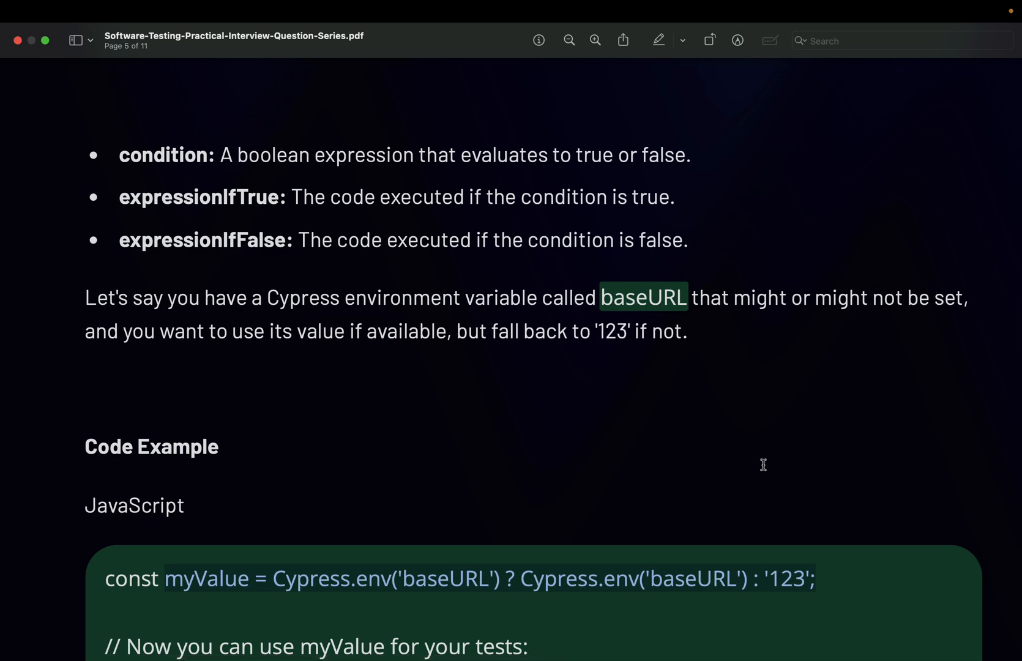
scroll("up", 3)
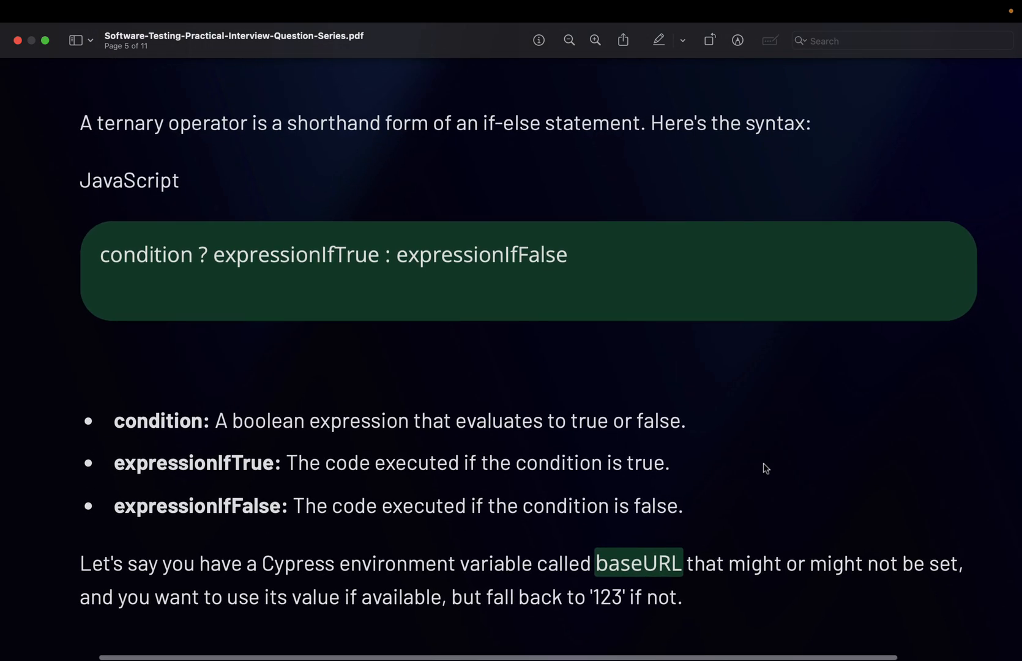
scroll("down", 3)
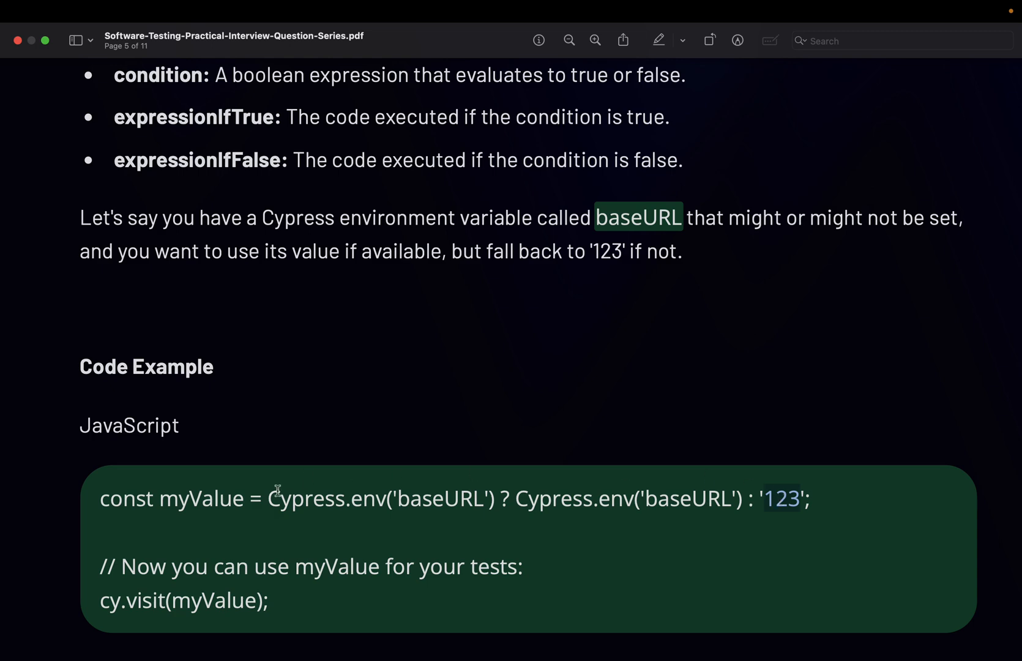
scroll("up", 3)
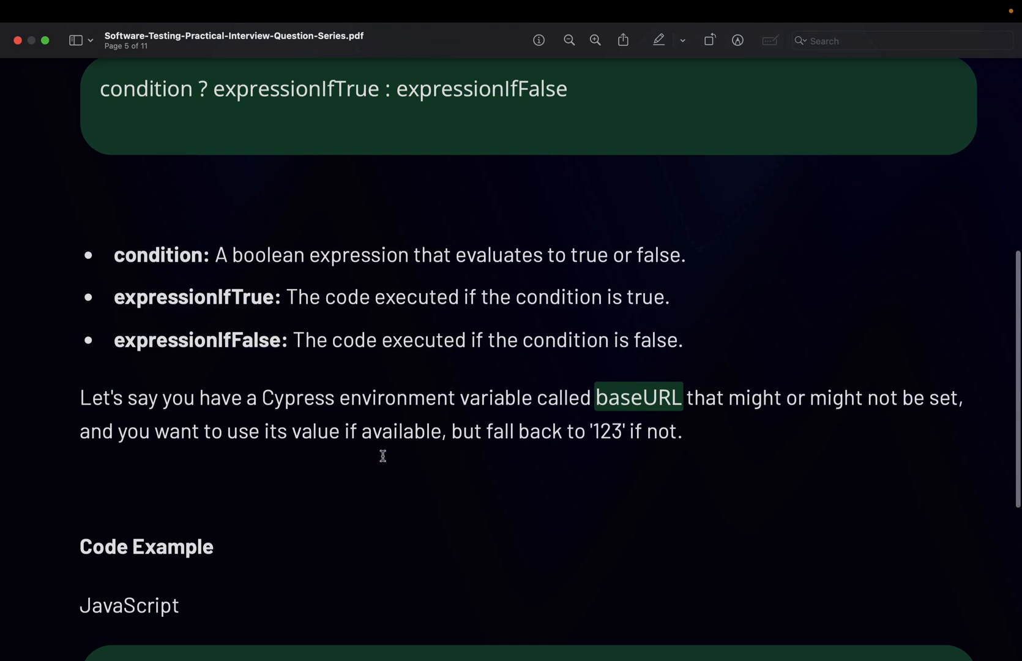
scroll("down", 3)
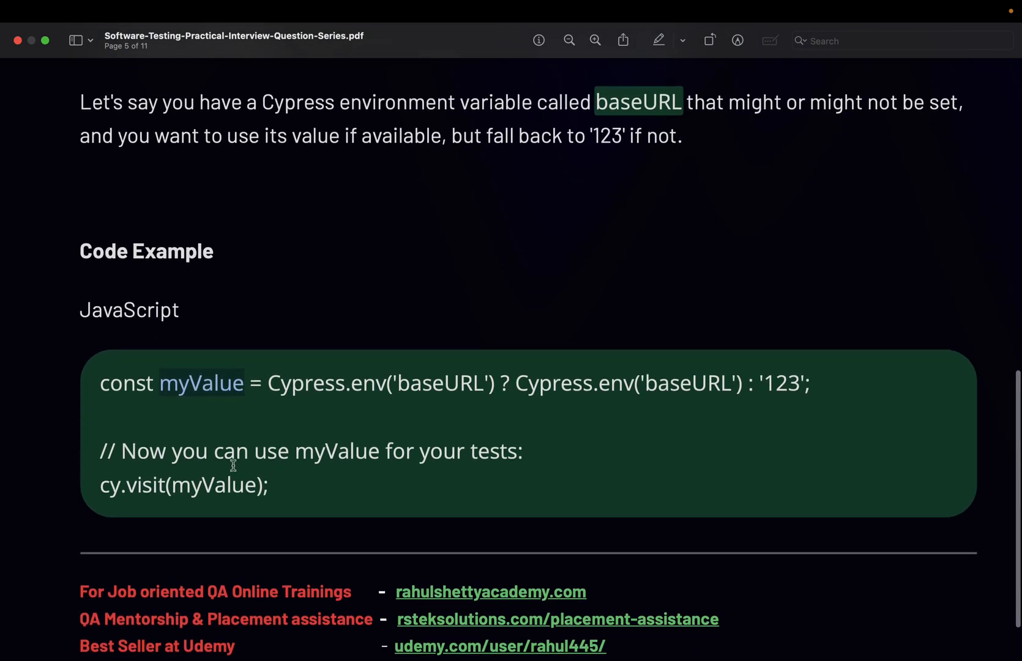
scroll("up", 3)
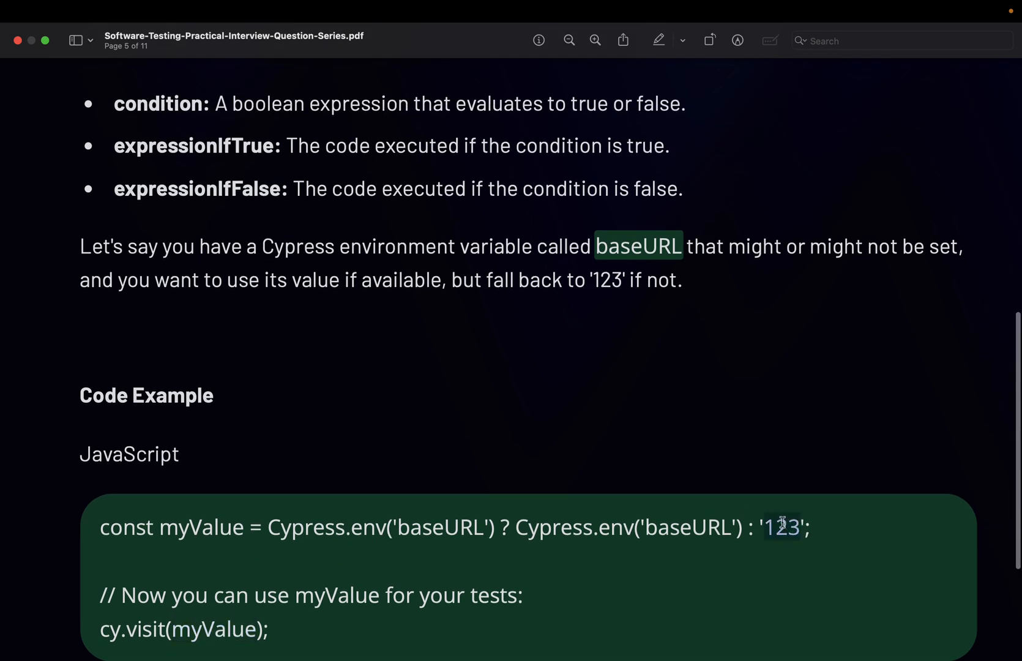
mouse_move(790, 521)
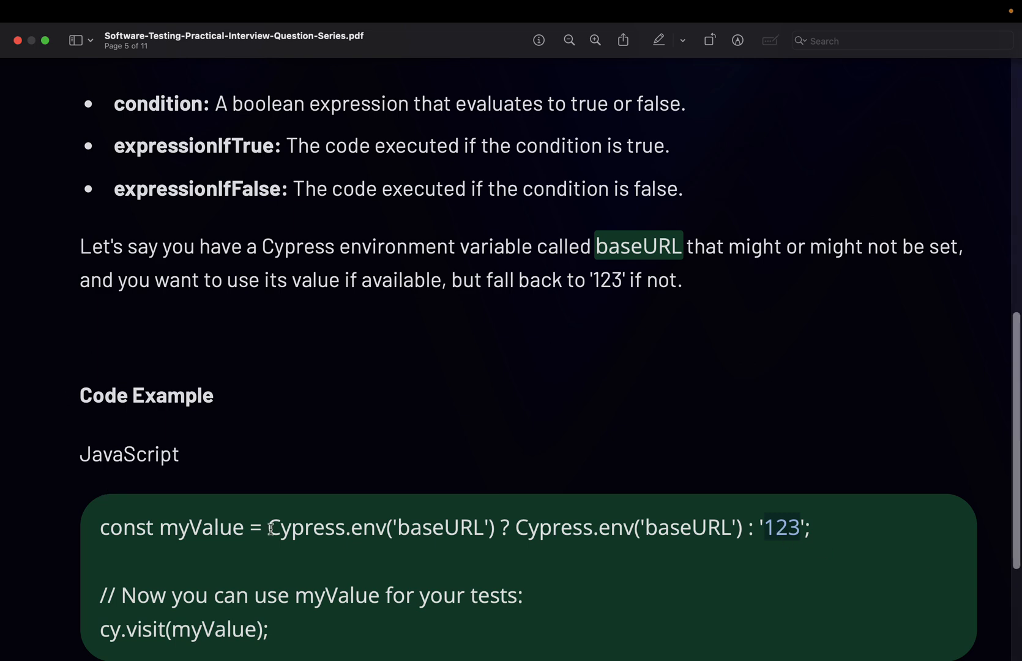
Select myValue, then scroll up to the question heading and ternary syntax line.
double_click(200, 527)
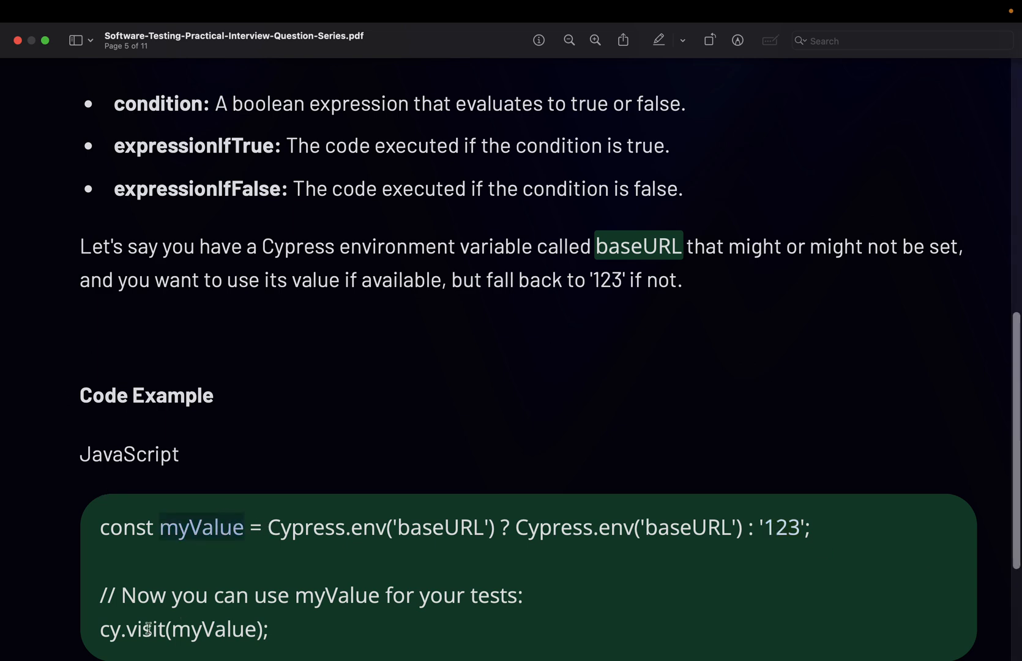
scroll("up", 3)
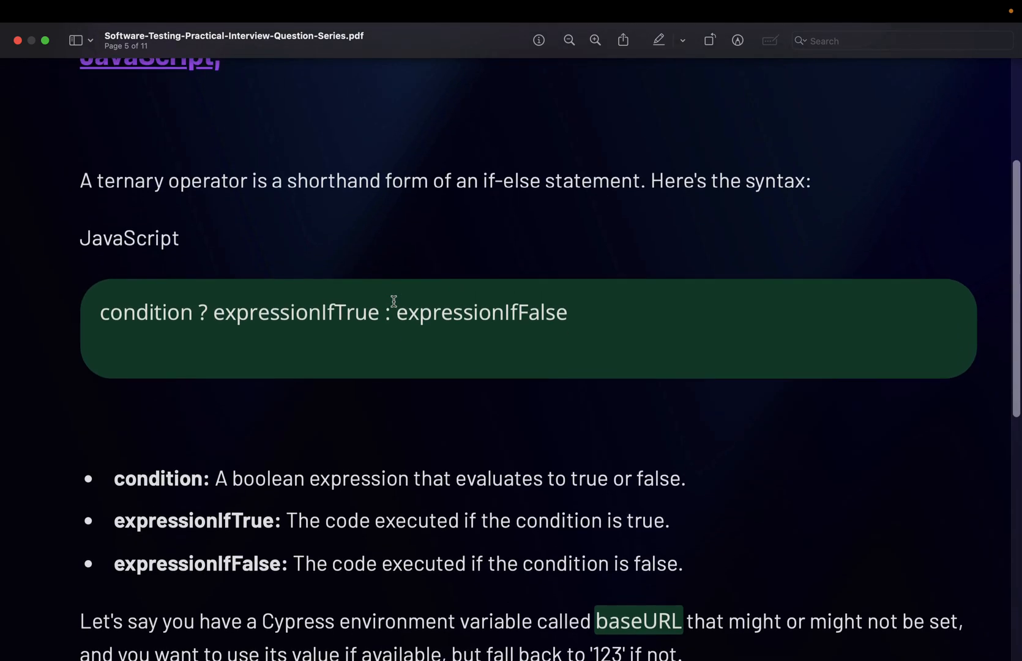
scroll("up", 3)
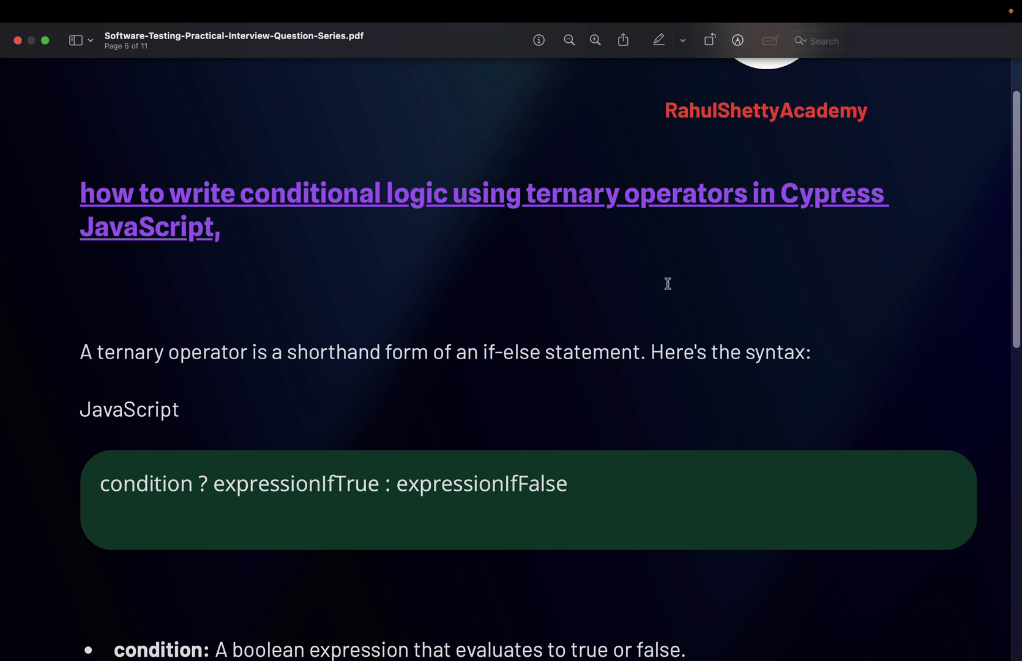
mouse_move(529, 191)
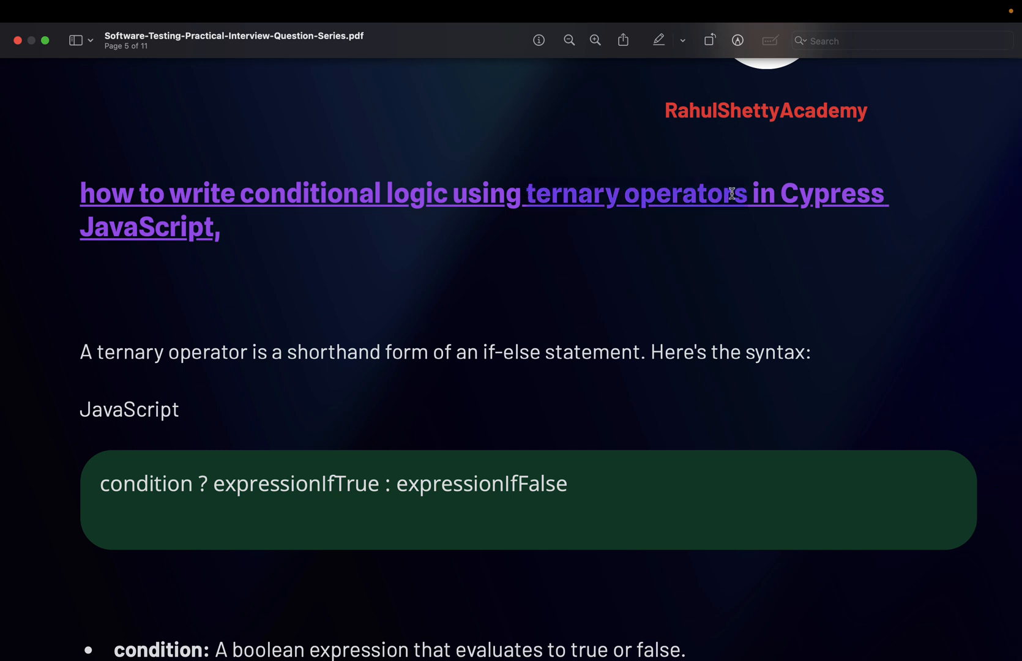
scroll("down", 3)
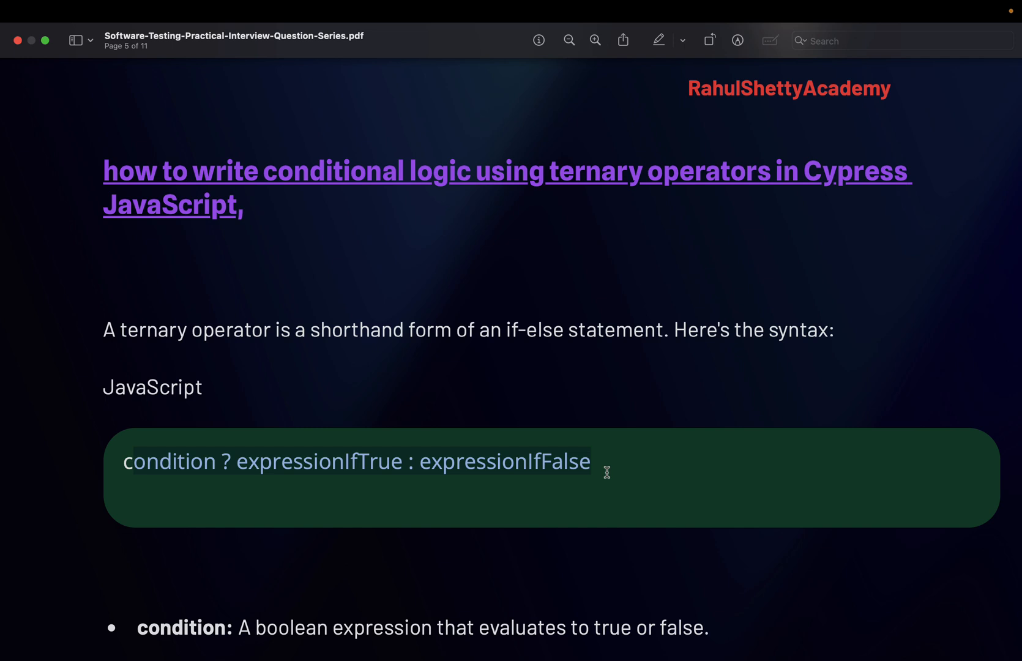
mouse_move(606, 470)
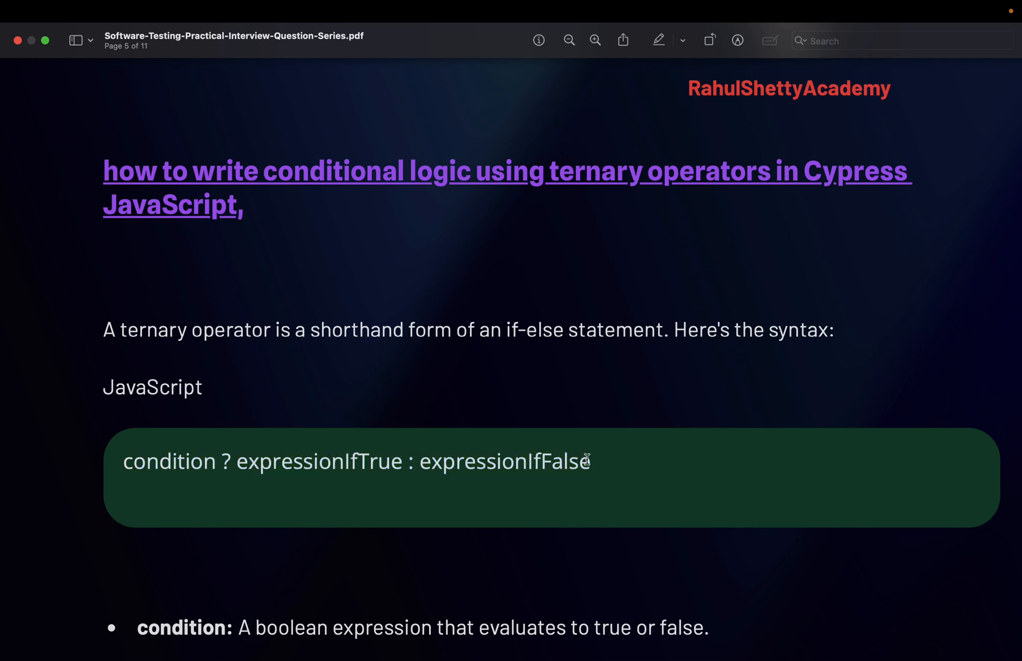
mouse_move(663, 471)
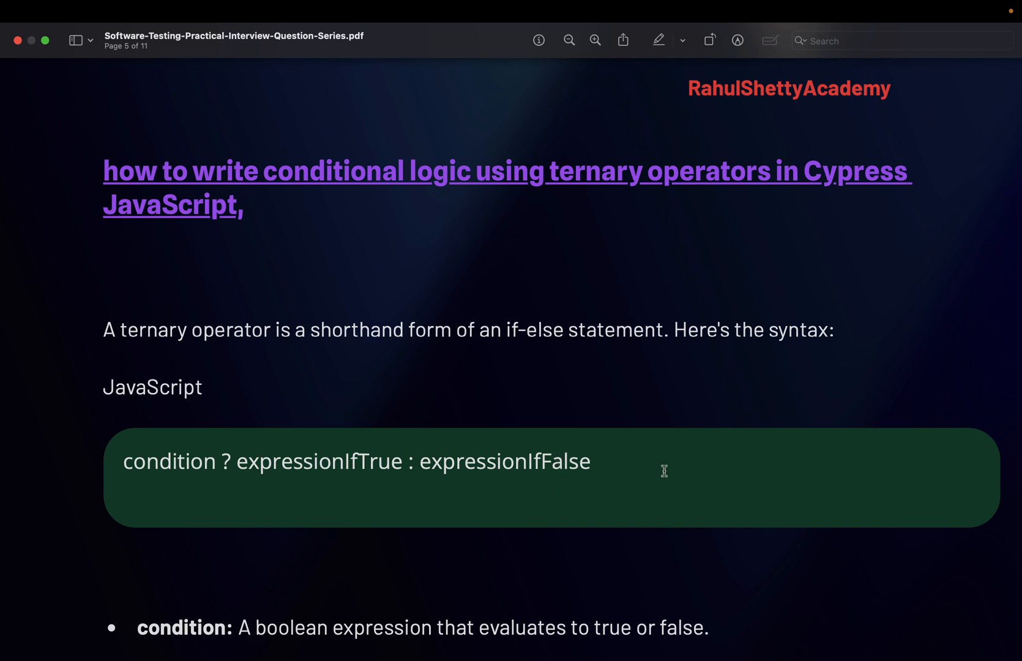
scroll("up", 3)
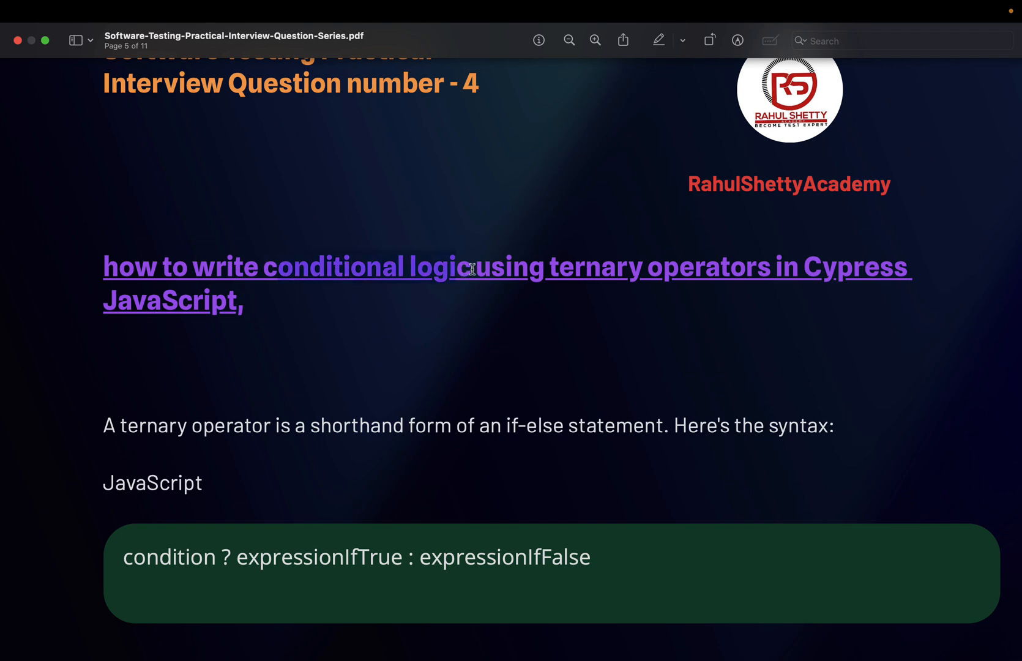
scroll("down", 3)
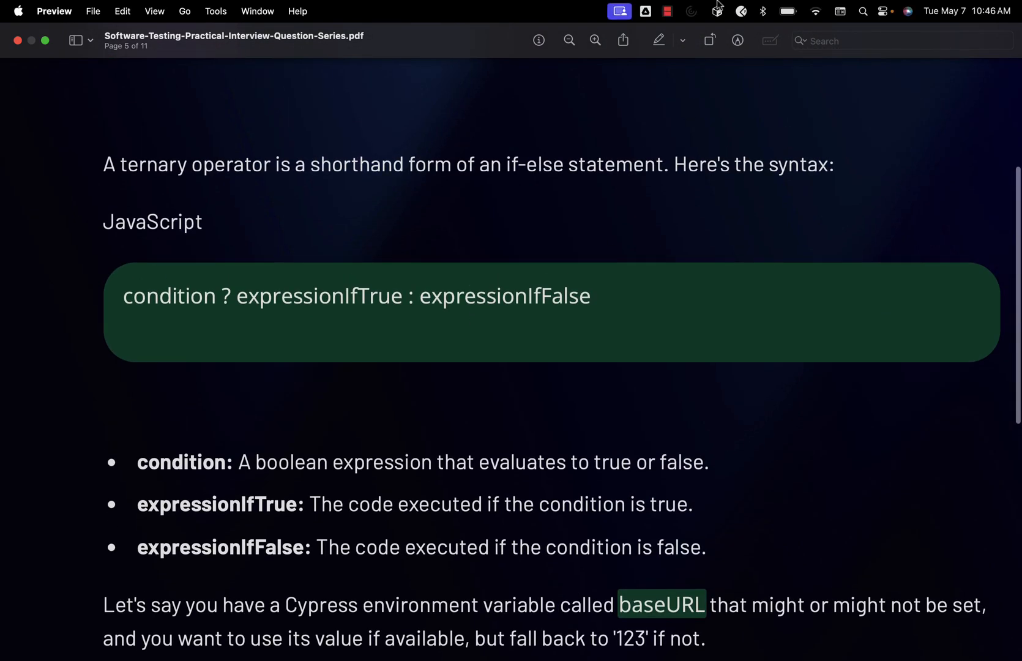